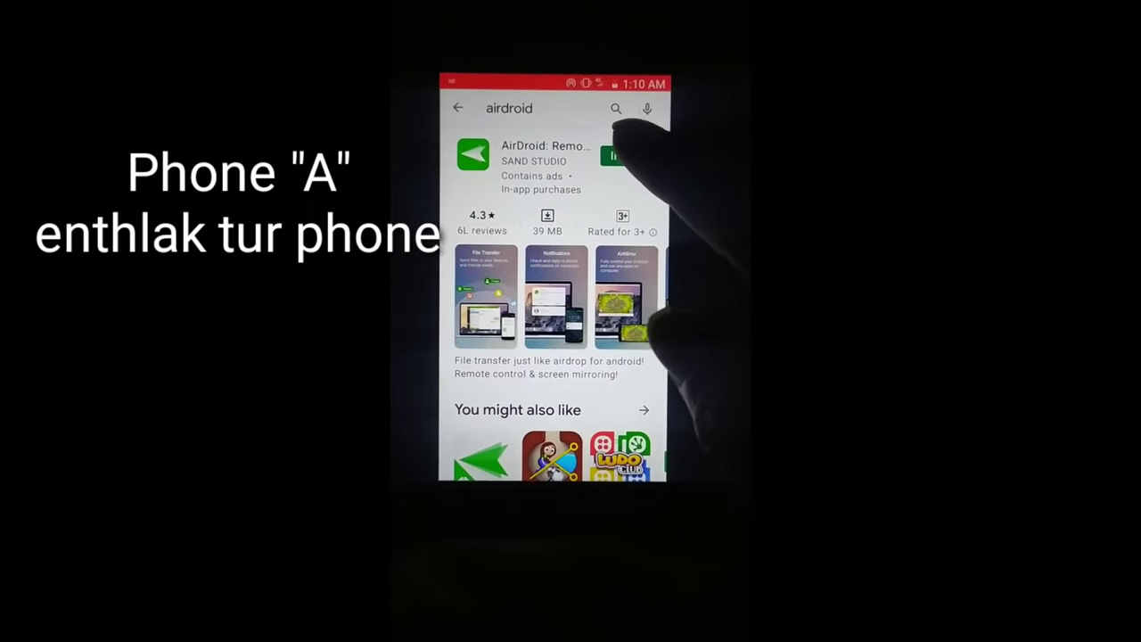
Install the AirDroid app from its Play Store listing and open it
click(622, 155)
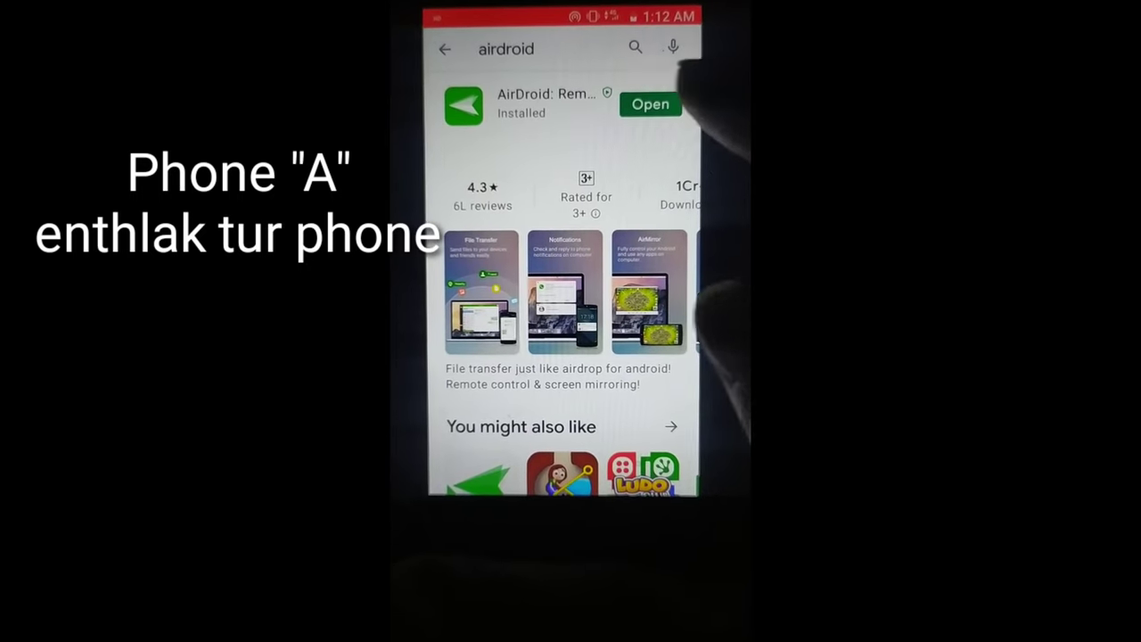
click(650, 104)
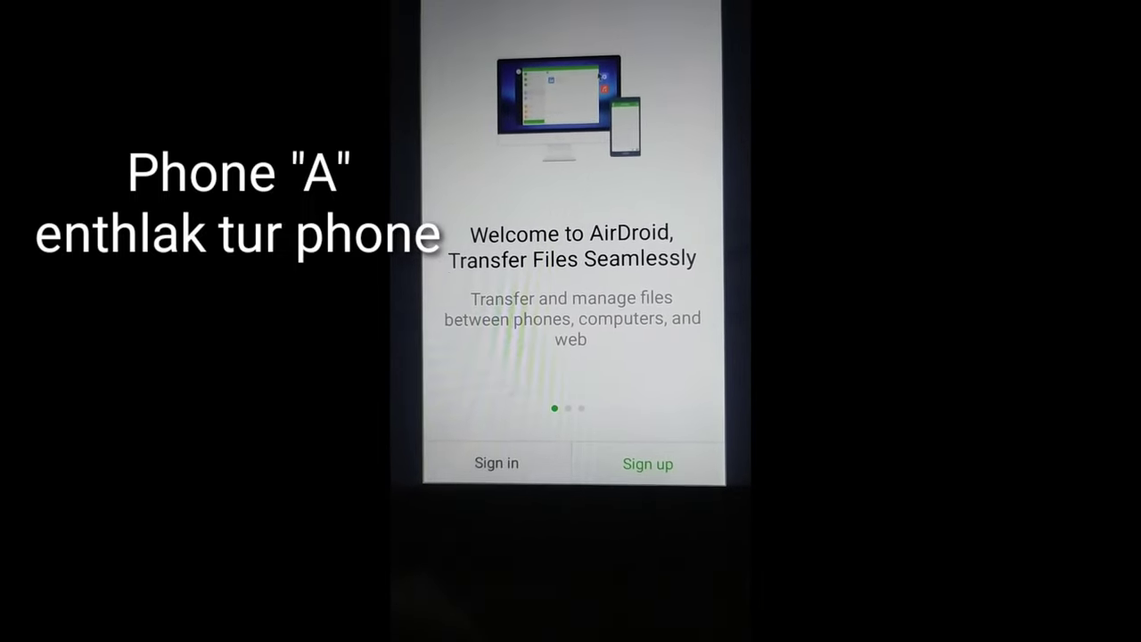
Open AirDroid's sign-in form and start typing the account email
click(495, 463)
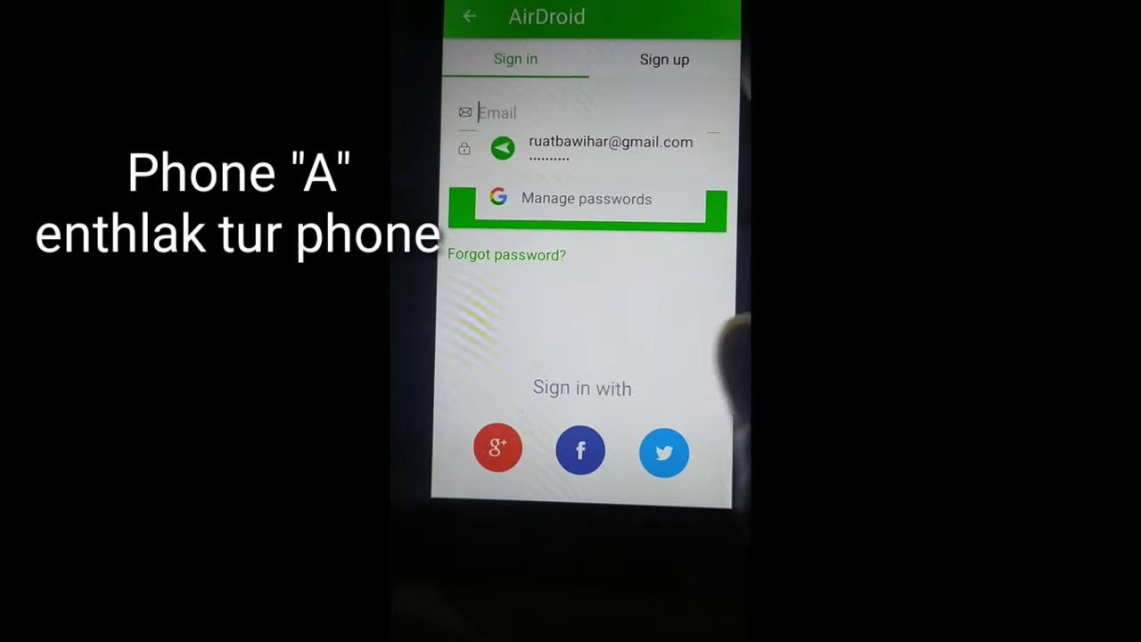
click(497, 113)
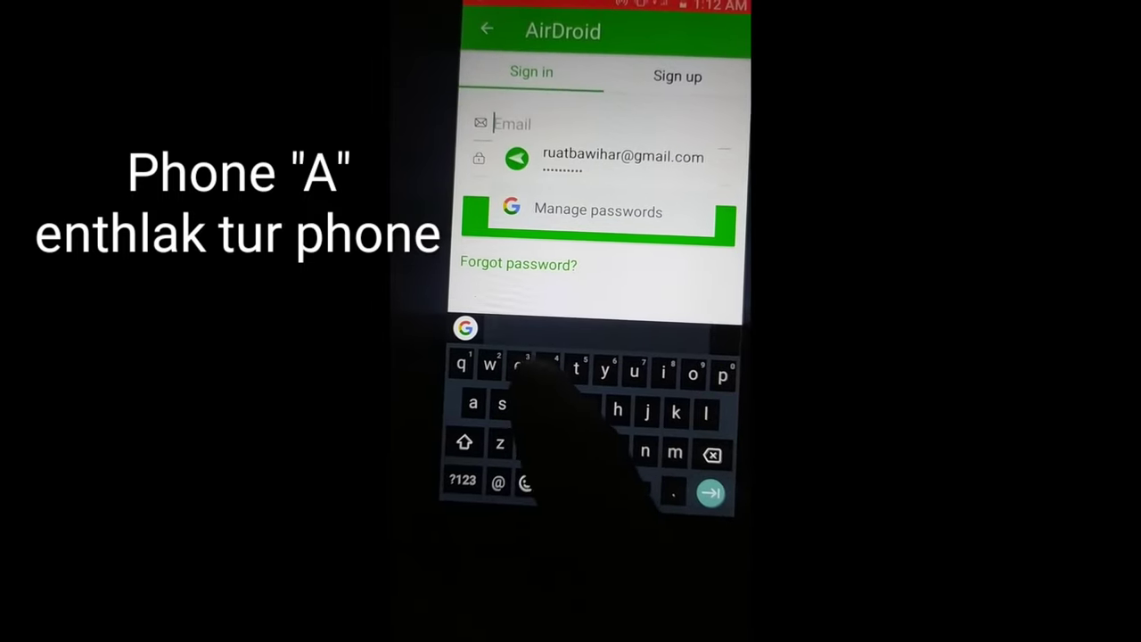
text(r)
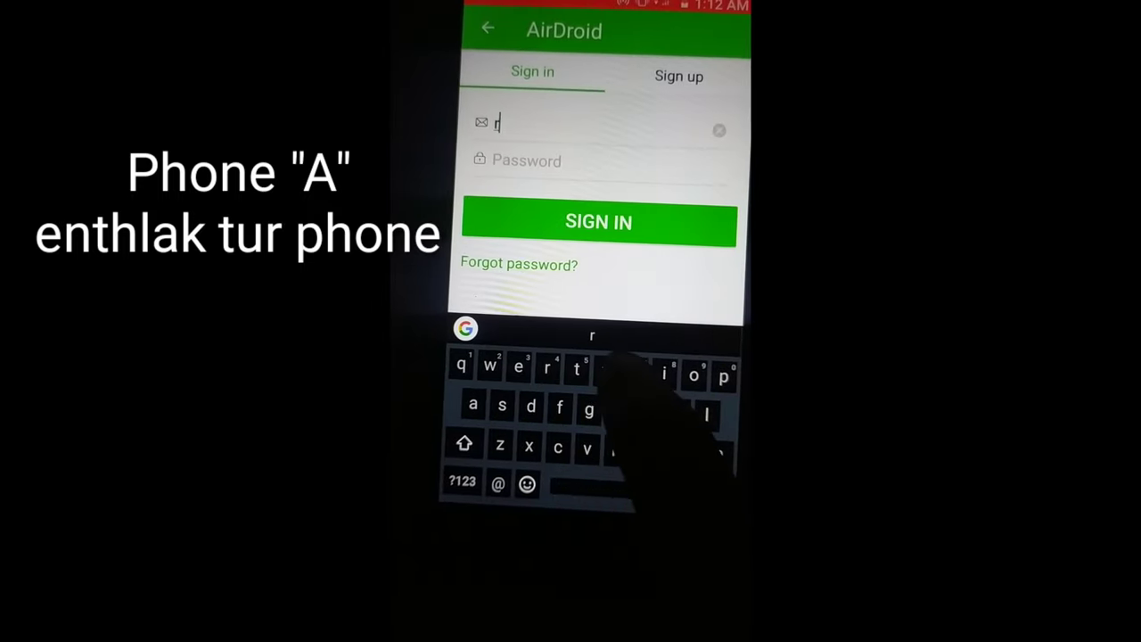
text(u)
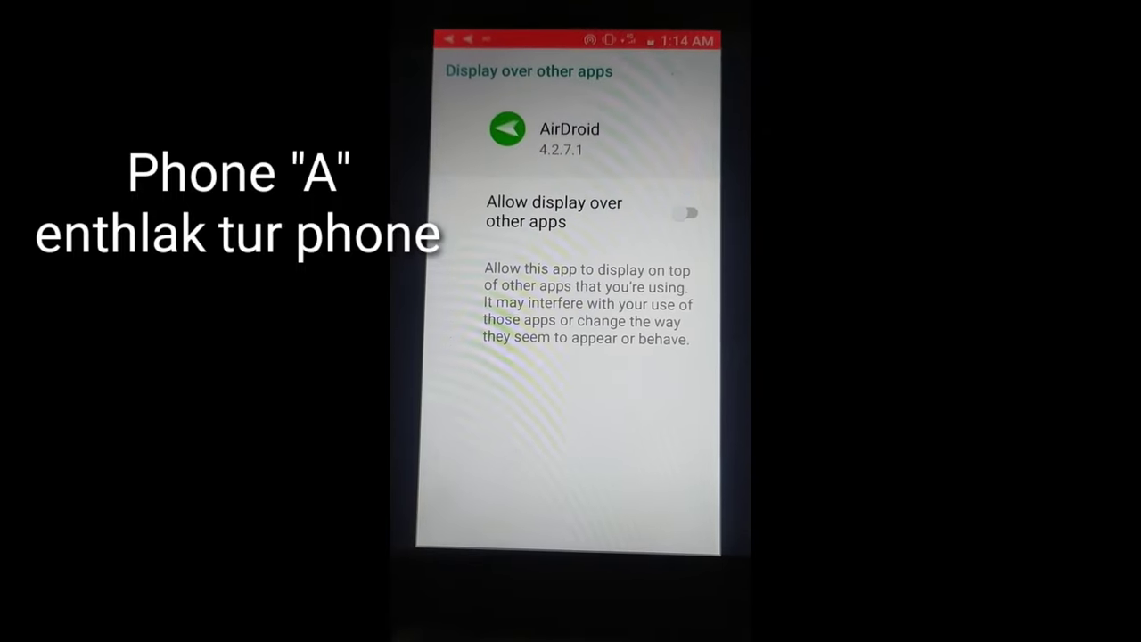
Allow display over other apps, enable Screen Mirroring permissions, and confirm Start Now
click(687, 211)
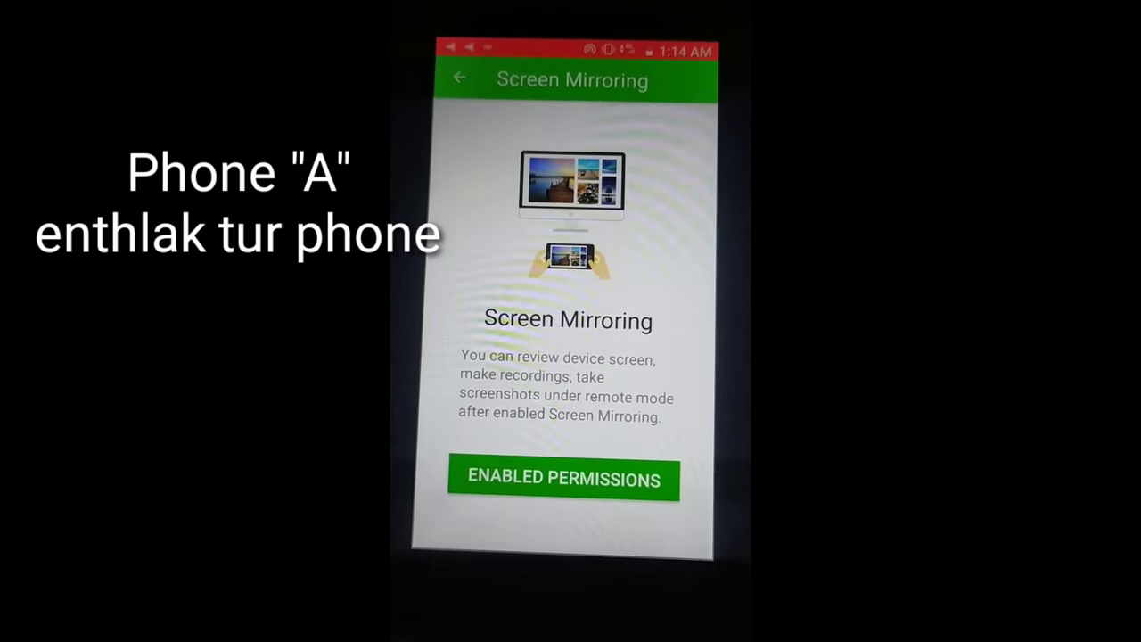
click(562, 480)
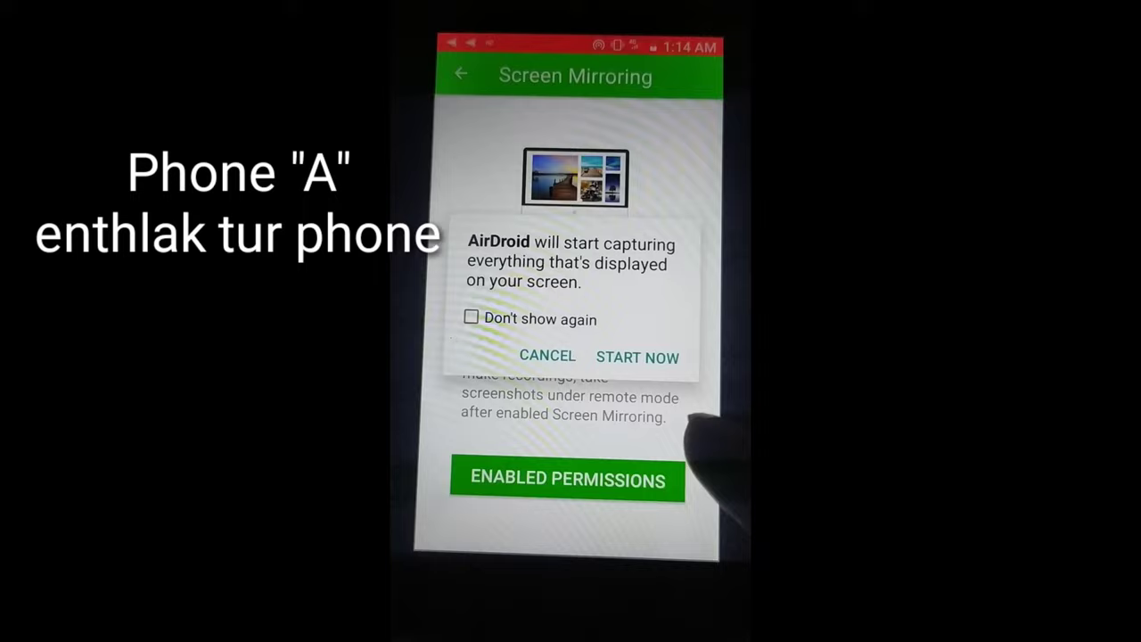
click(637, 357)
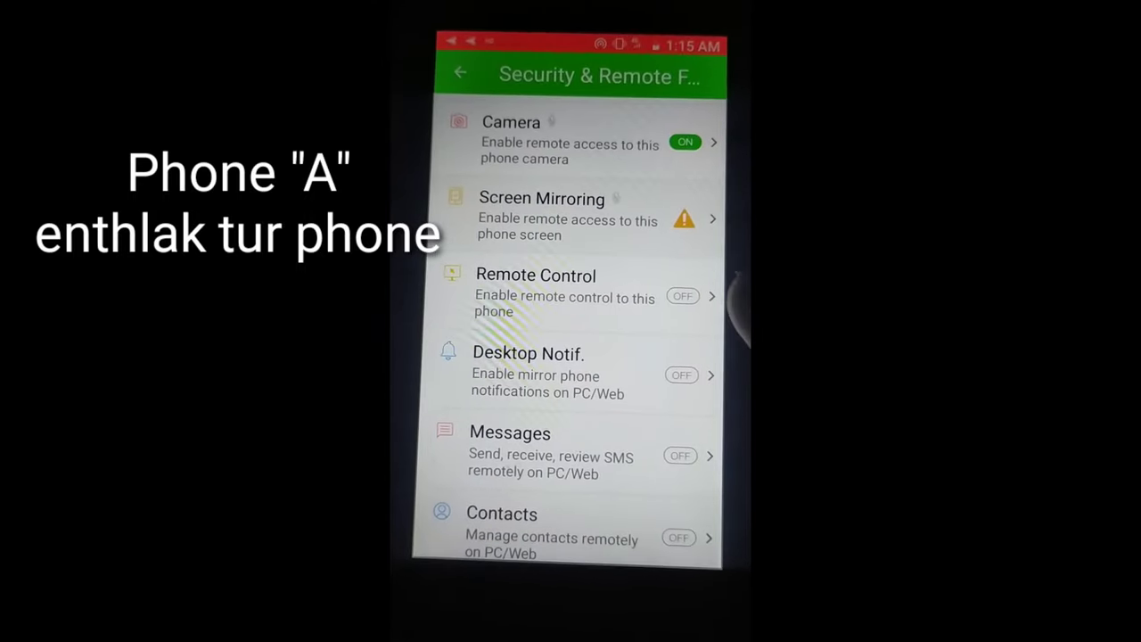
Enable Messages despite the warning and allow the call and Contacts permission prompts
scroll(down, 3)
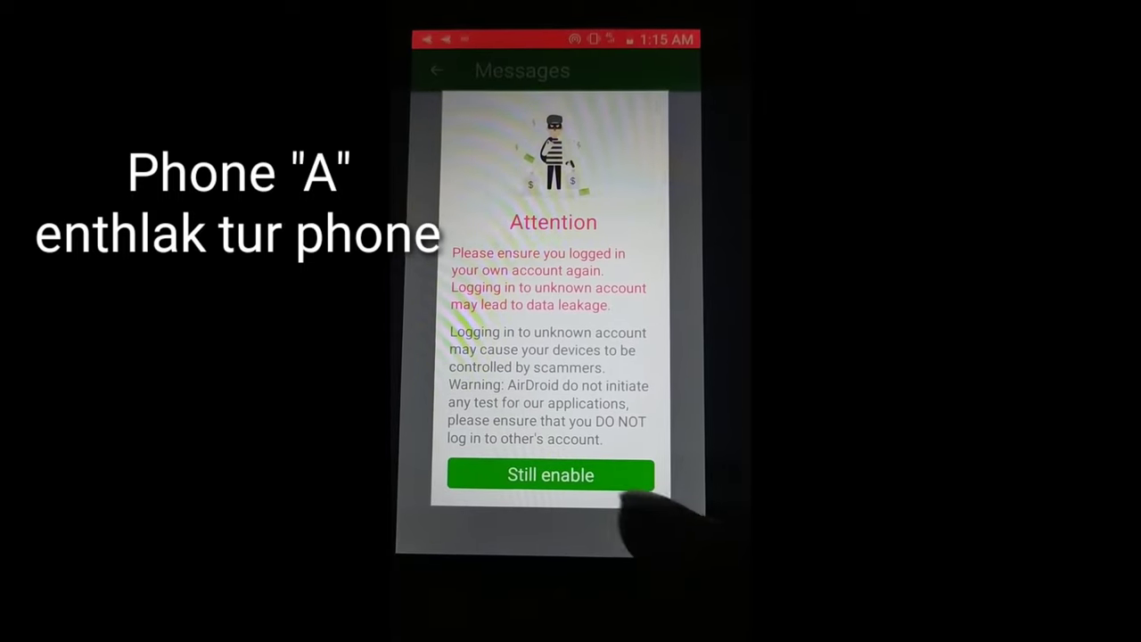
click(552, 474)
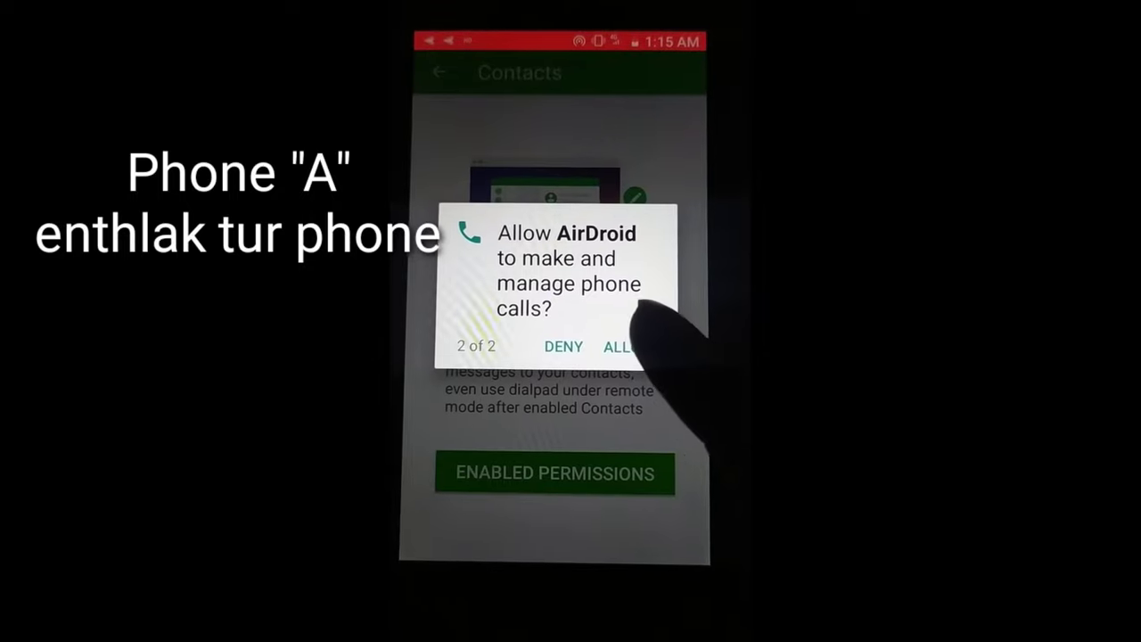
click(617, 347)
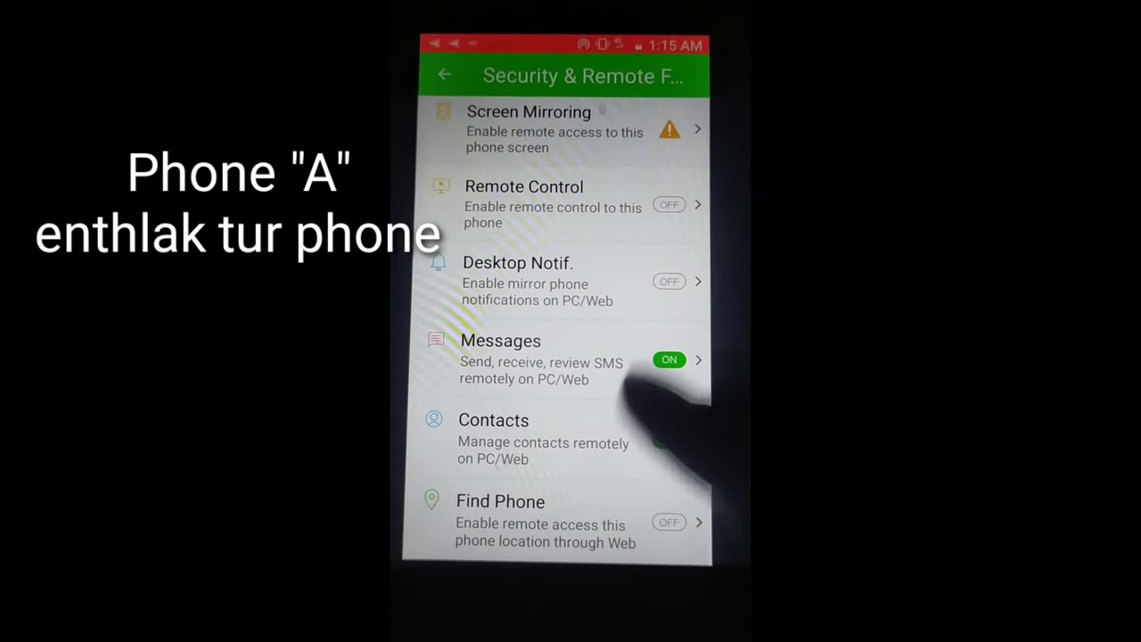
click(669, 441)
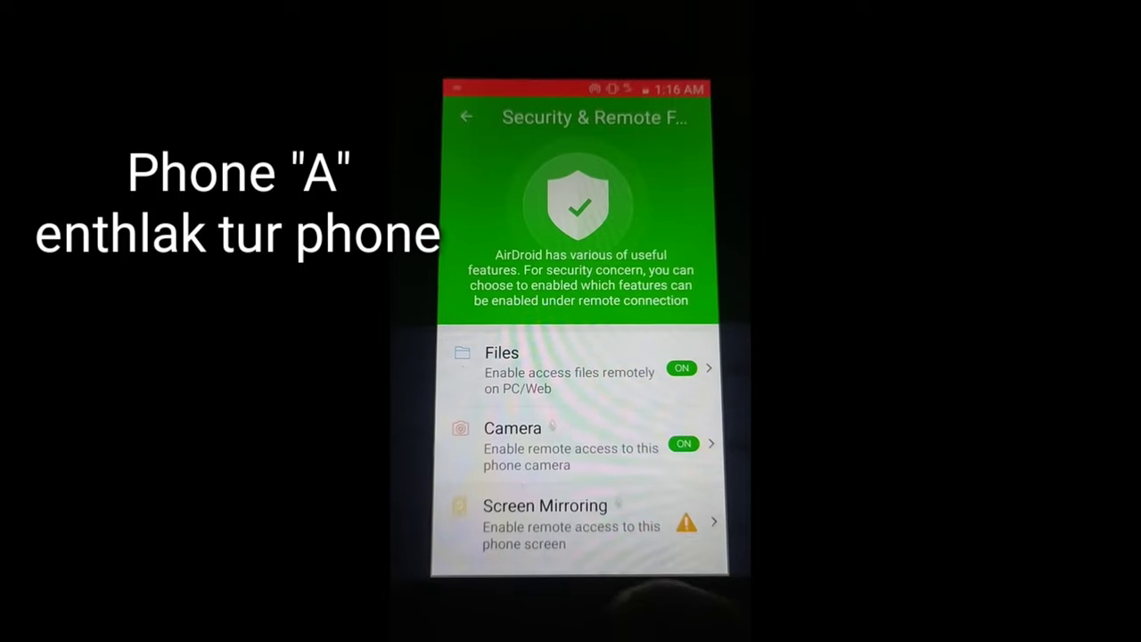
click(466, 117)
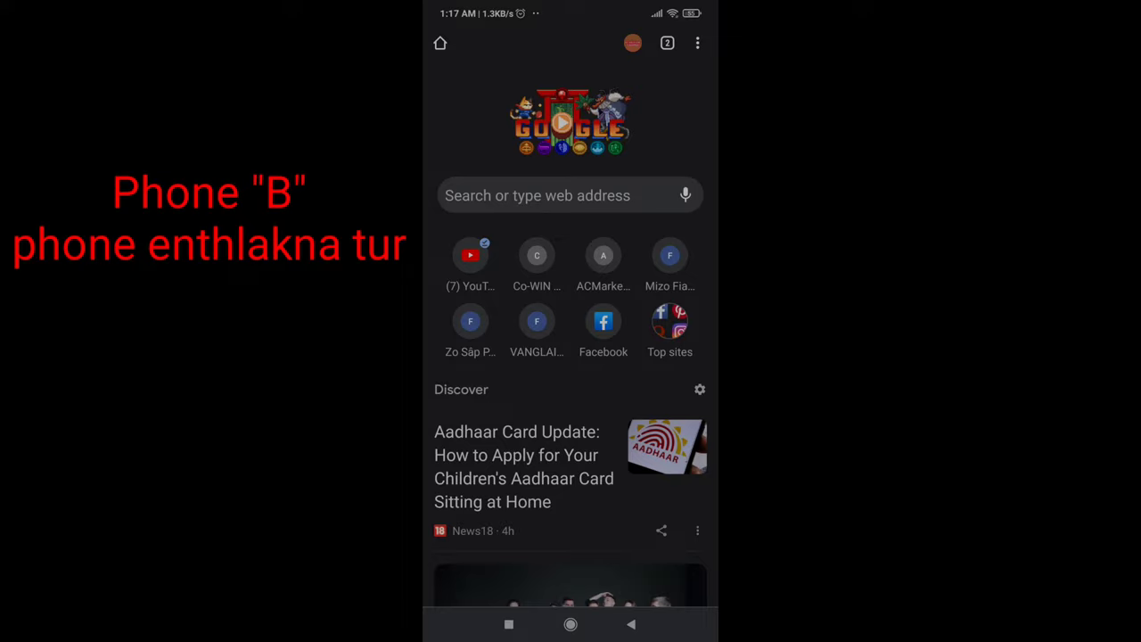
Load web.airdroid.com in Chrome on phone B and focus the Email field
click(571, 196)
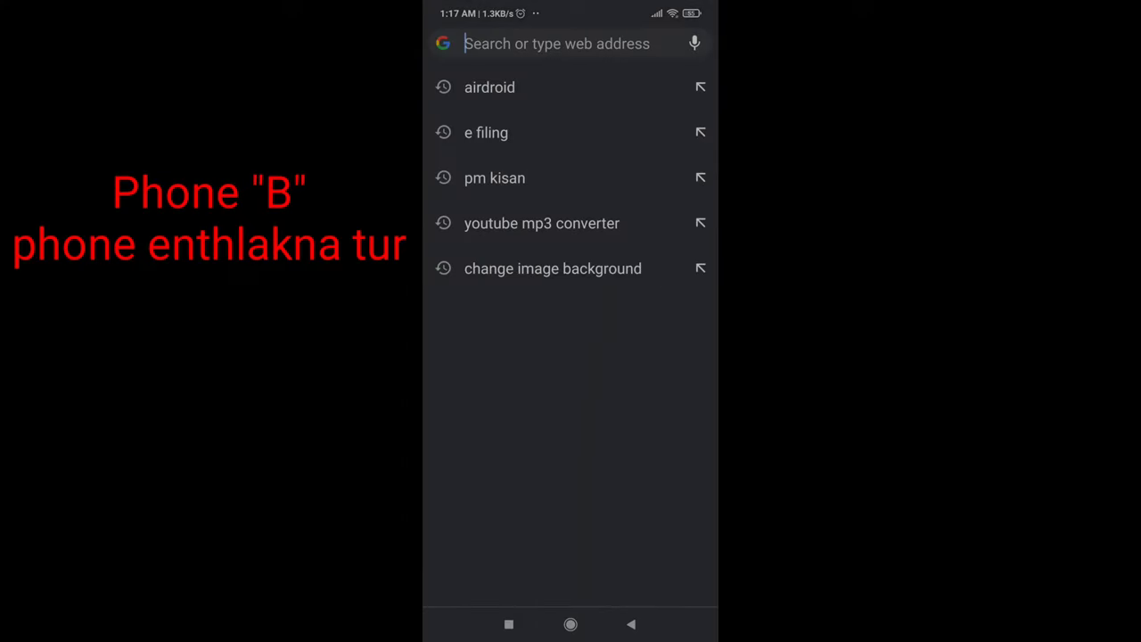
text(aidroid.com)
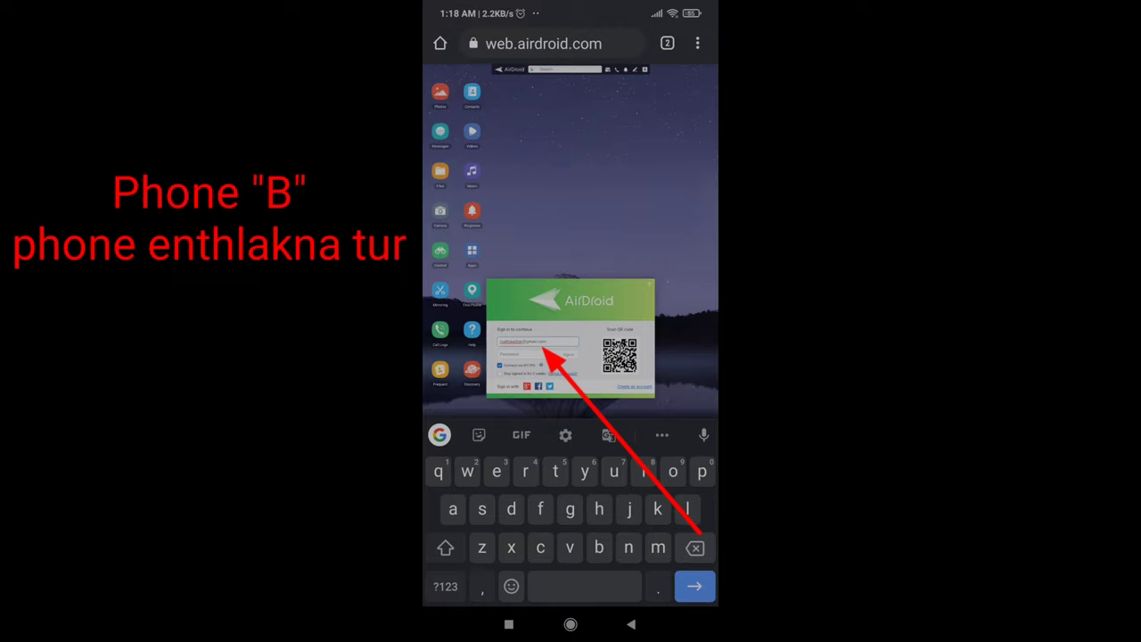
click(536, 342)
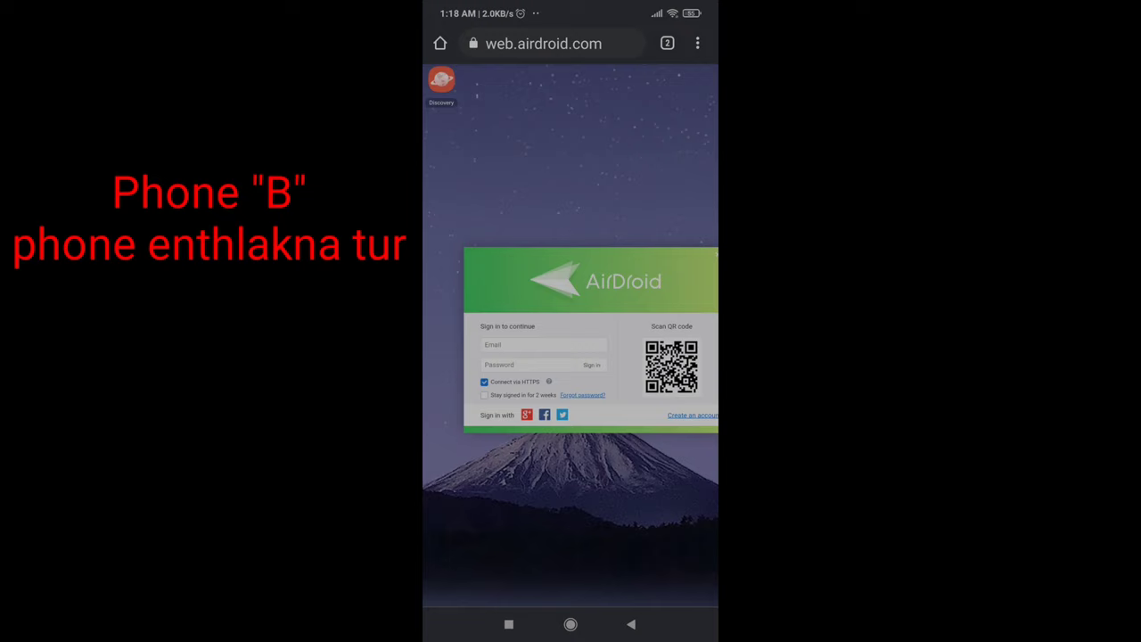
click(544, 346)
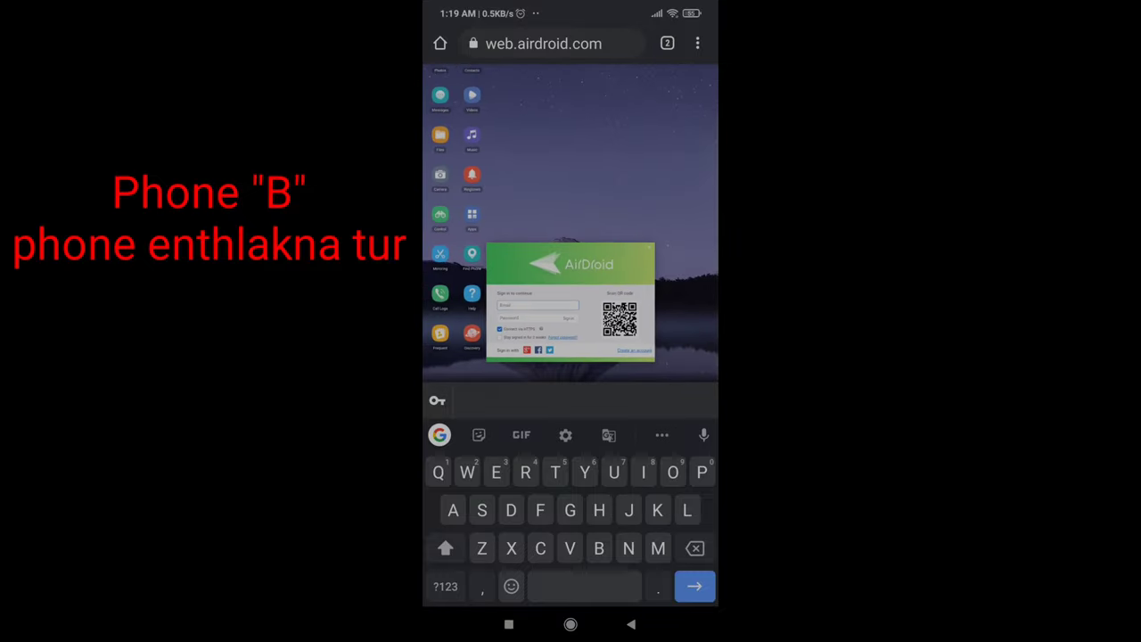
Enter the saved account email and the password on AirDroid Web, then submit Sign in
click(538, 305)
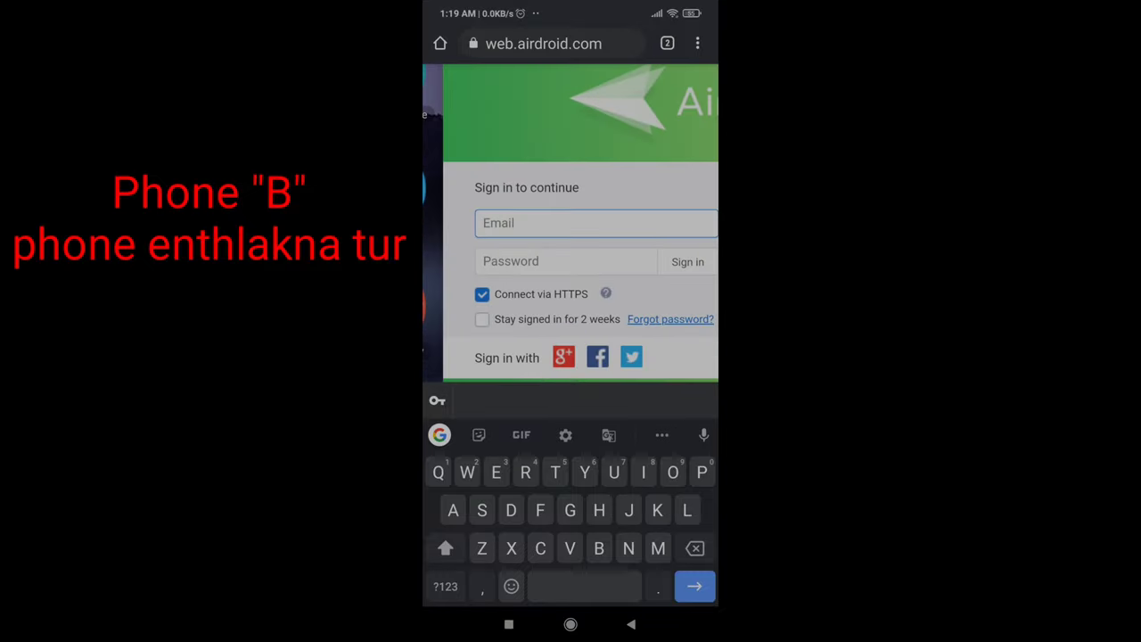
text(tu)
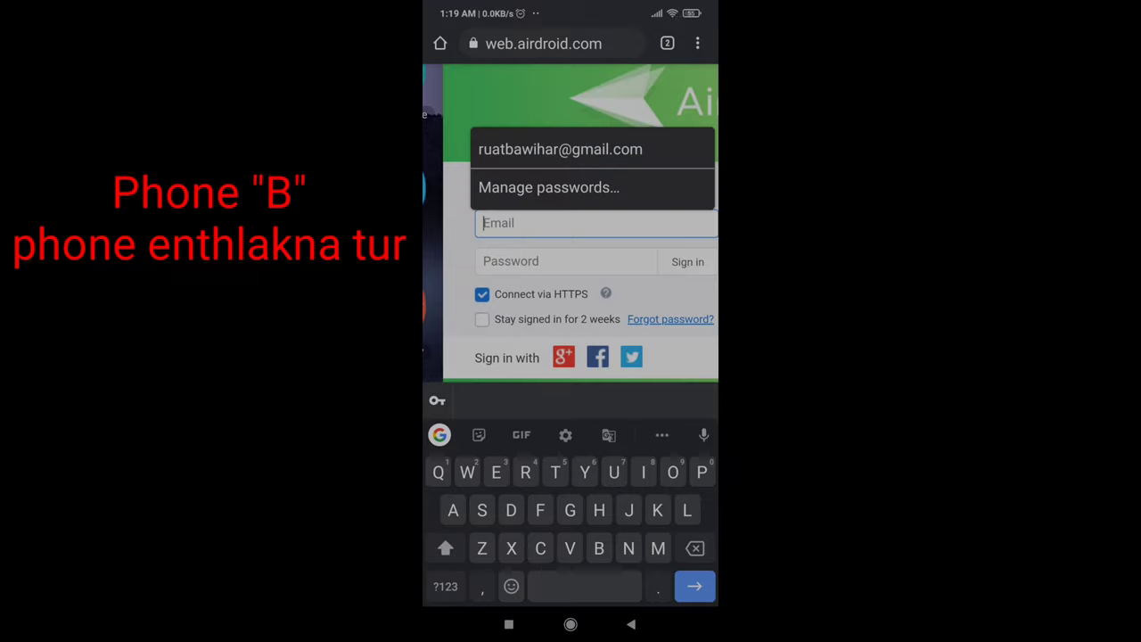
text(r)
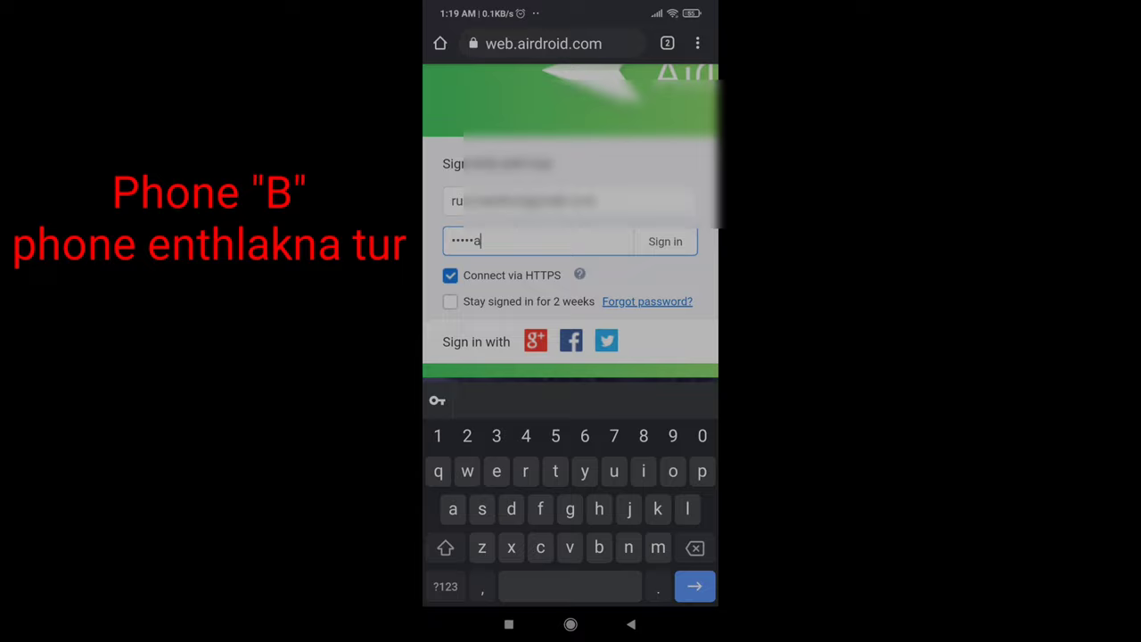
text(a)
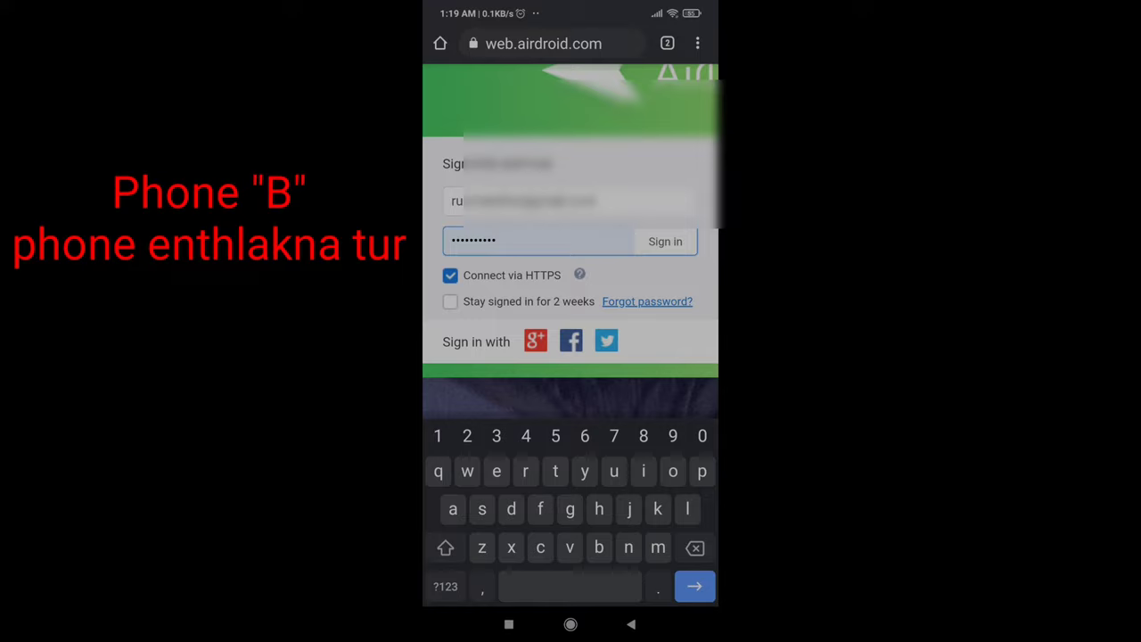
click(665, 241)
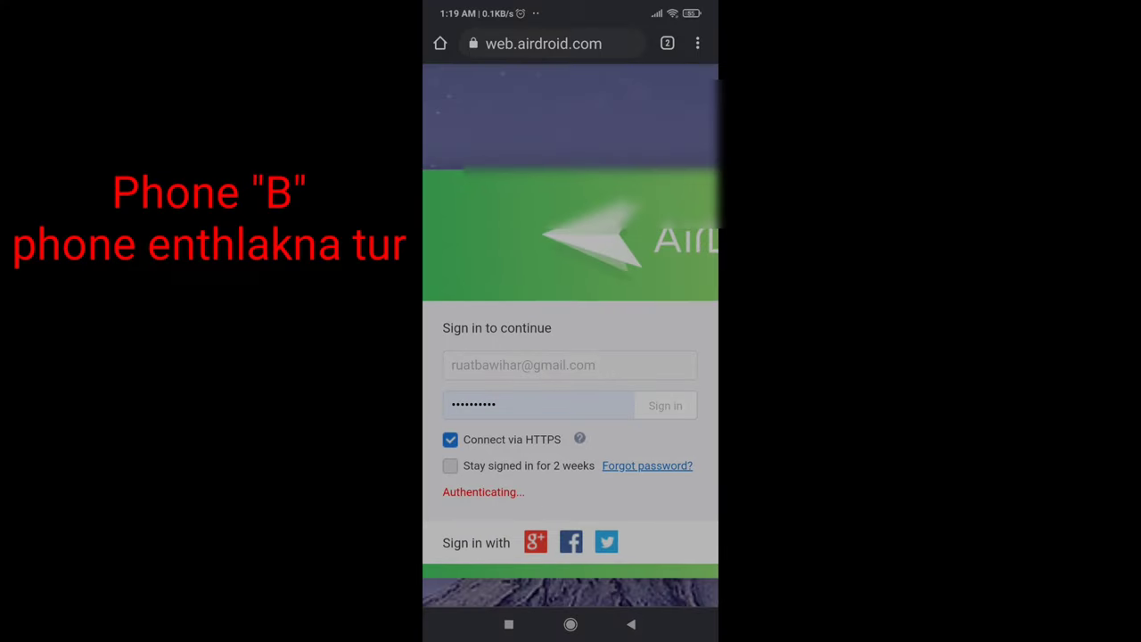
Complete AirDroid Web authentication and tap Got it on the mobile data notice
click(664, 405)
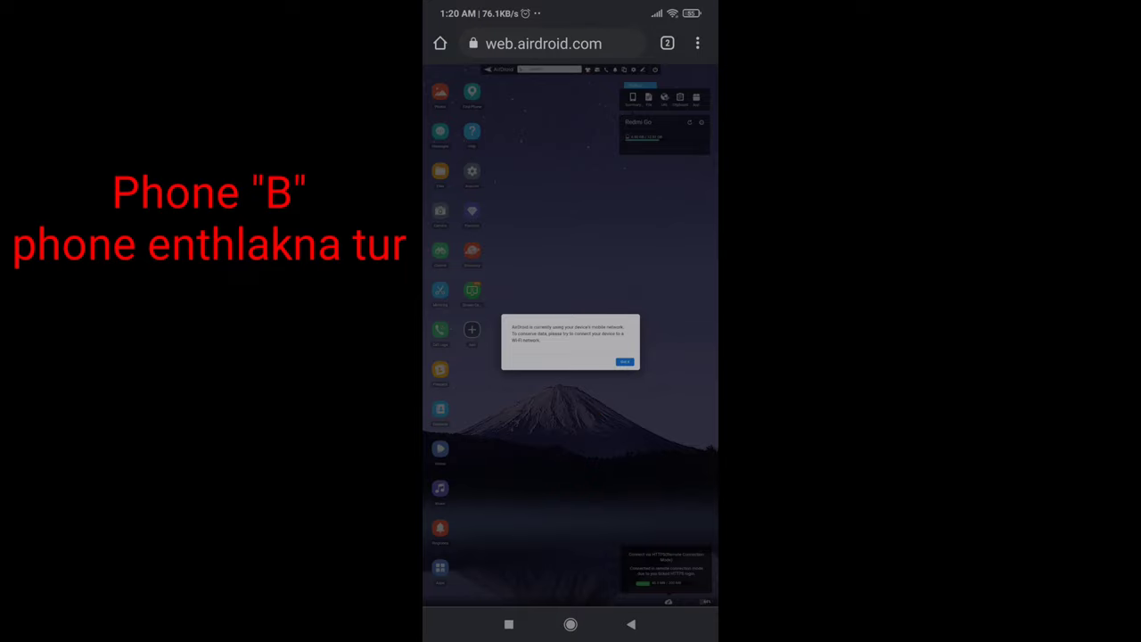
click(622, 362)
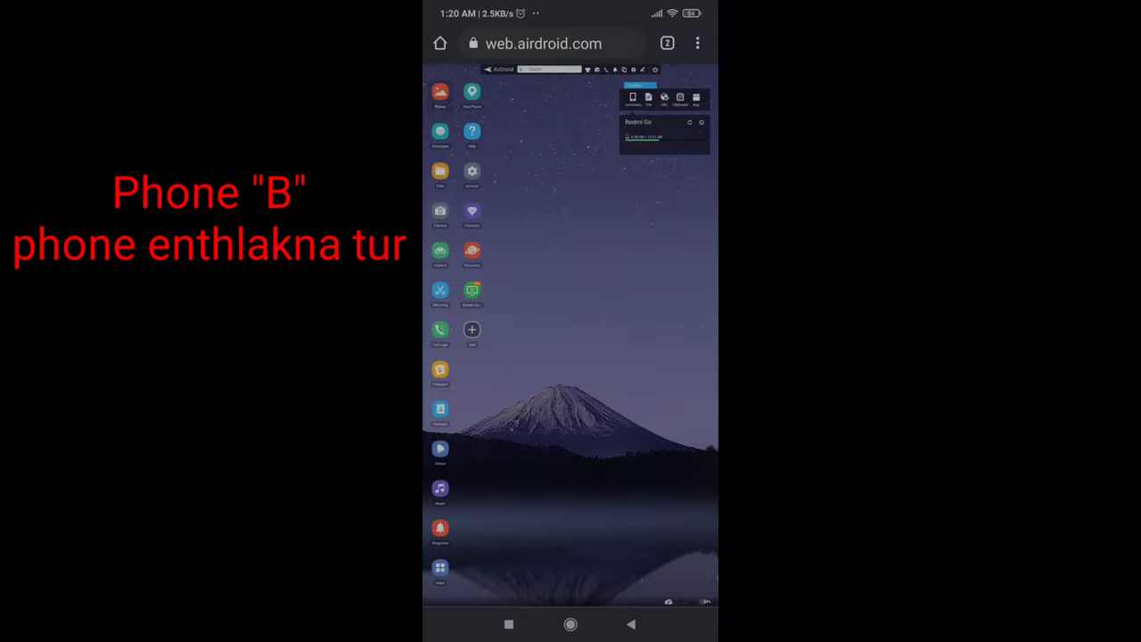
click(441, 95)
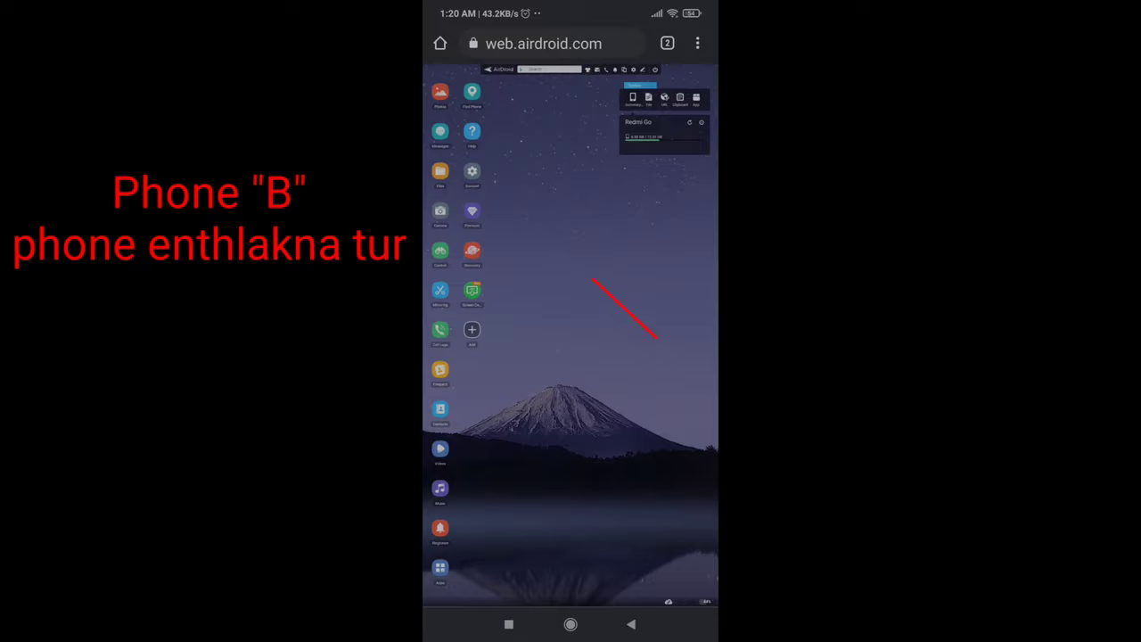
click(440, 132)
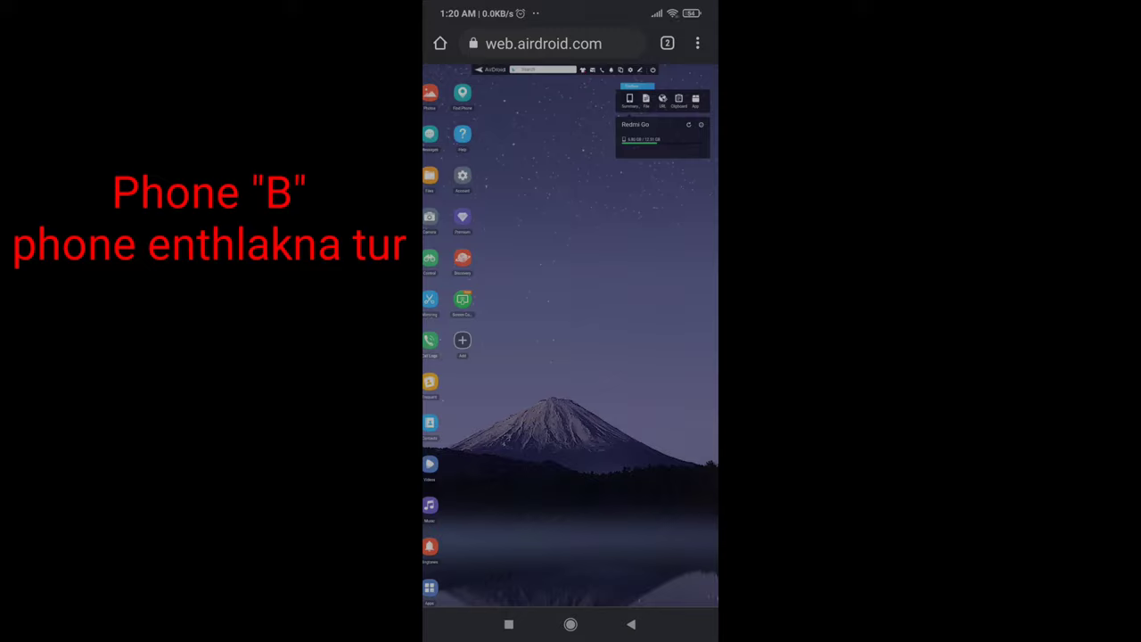
click(429, 341)
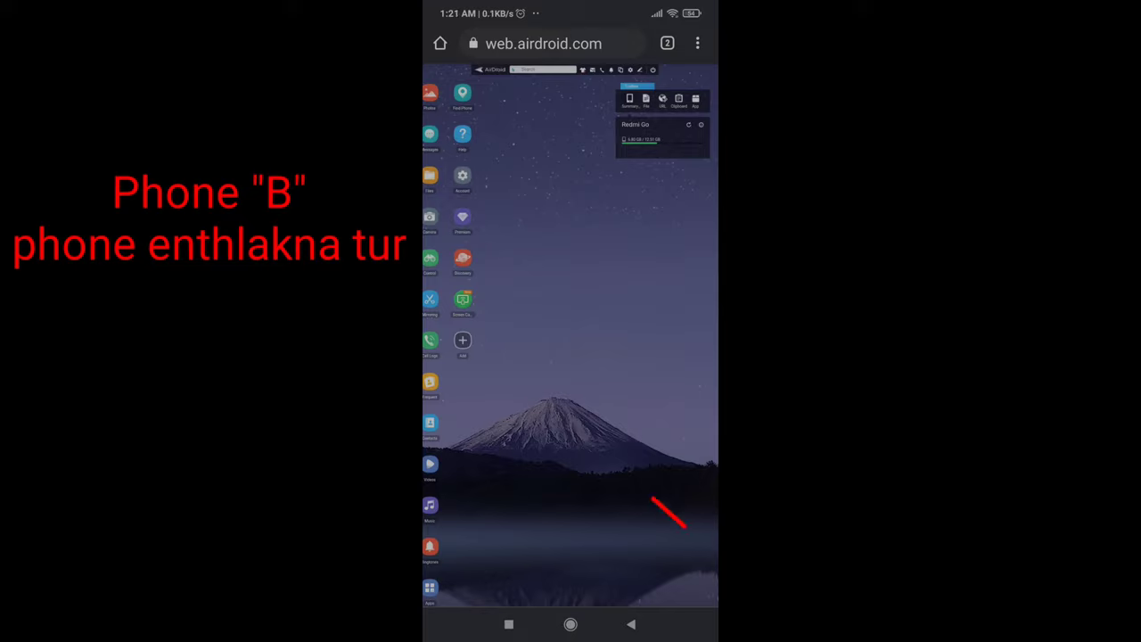
click(430, 301)
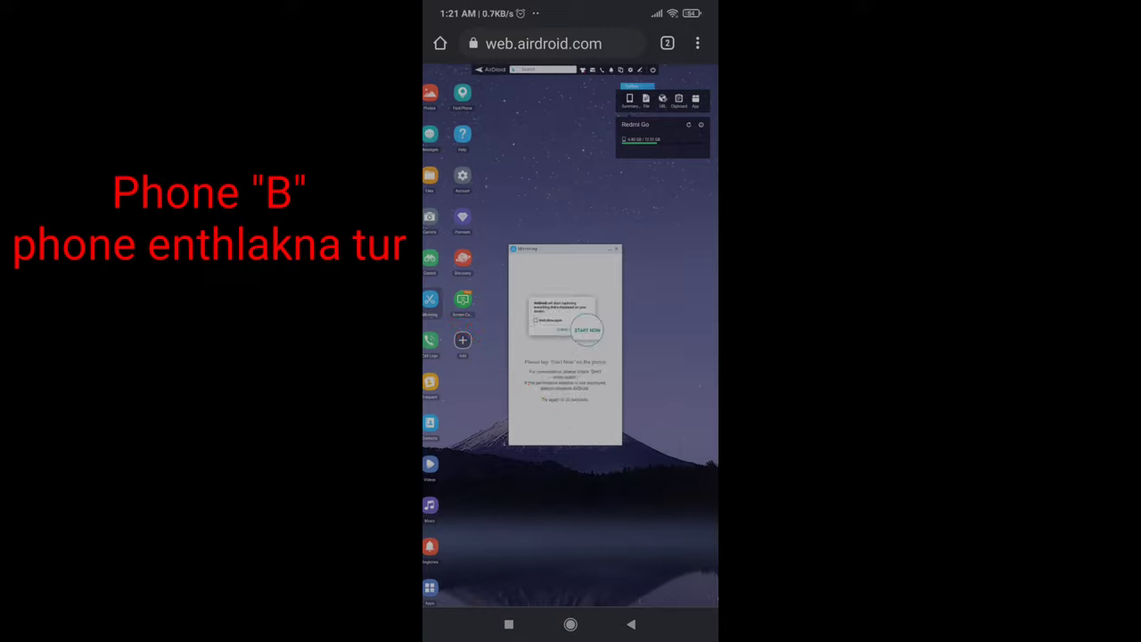
Start Mirroring from the AirDroid Web desktop and accept Start Now on phone A
click(588, 329)
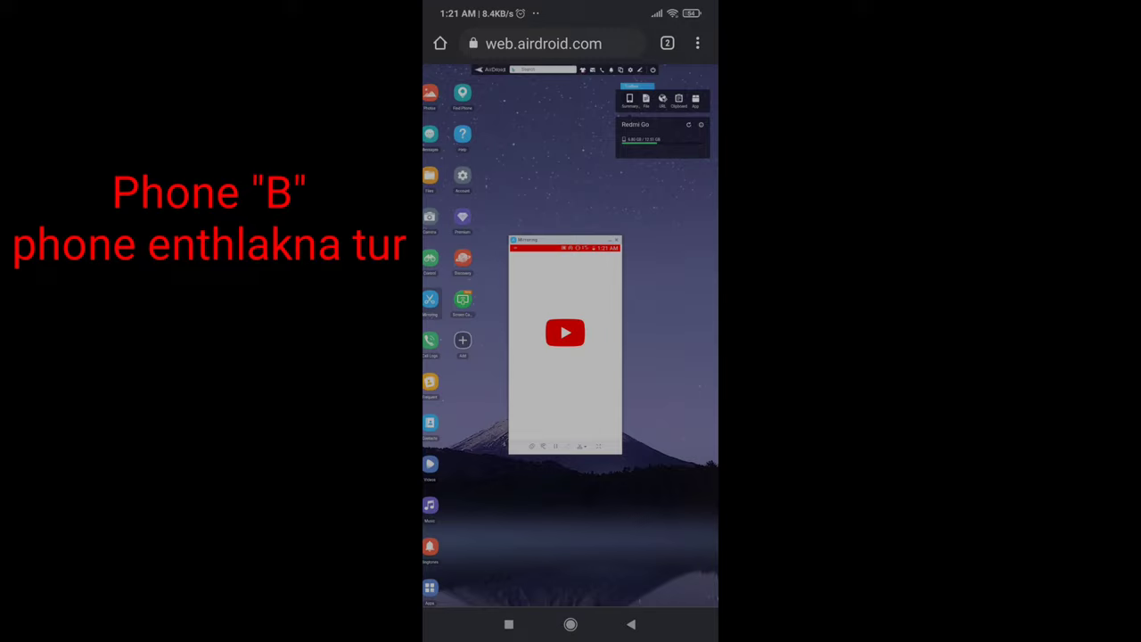
click(564, 332)
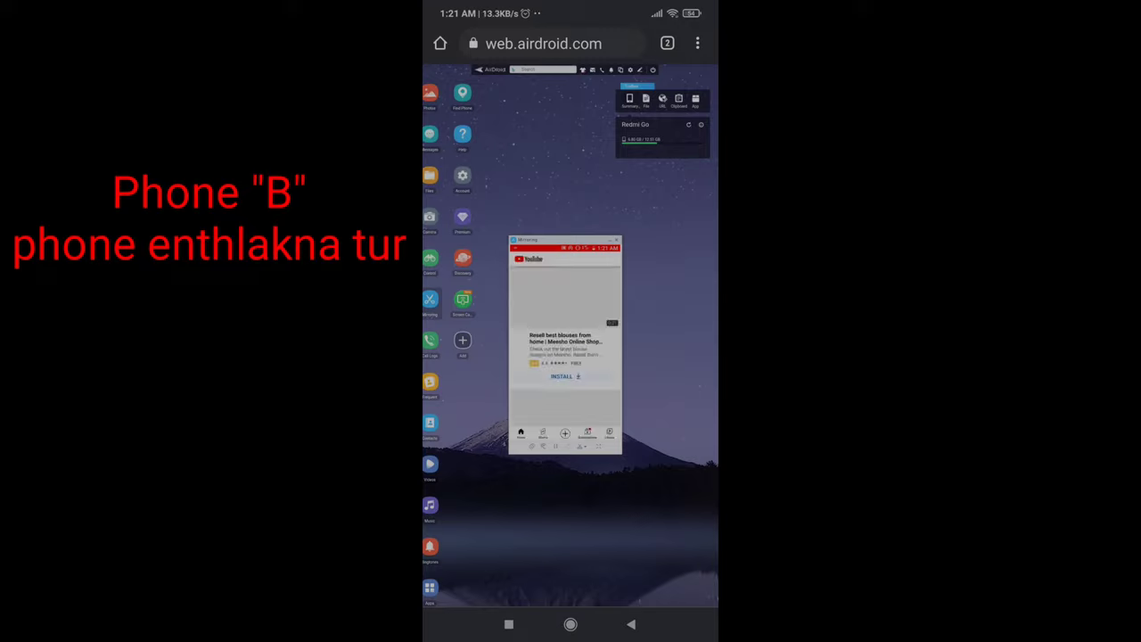